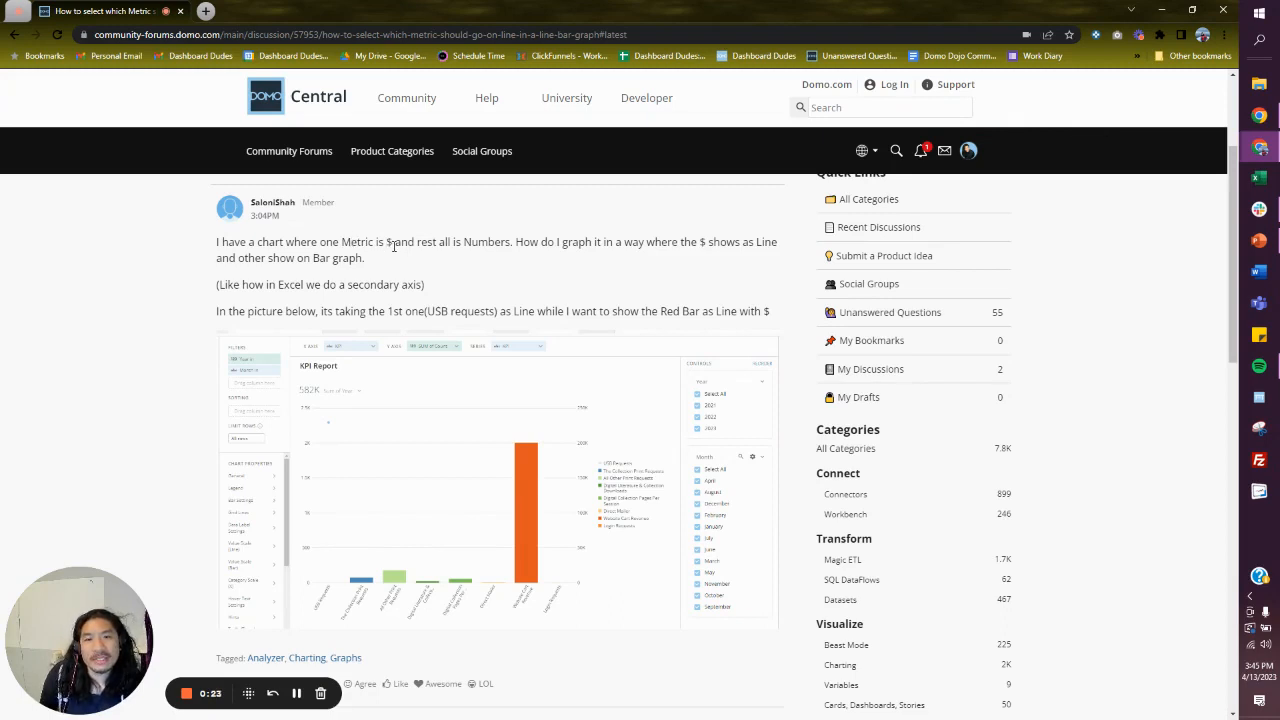
mouse_move(648, 246)
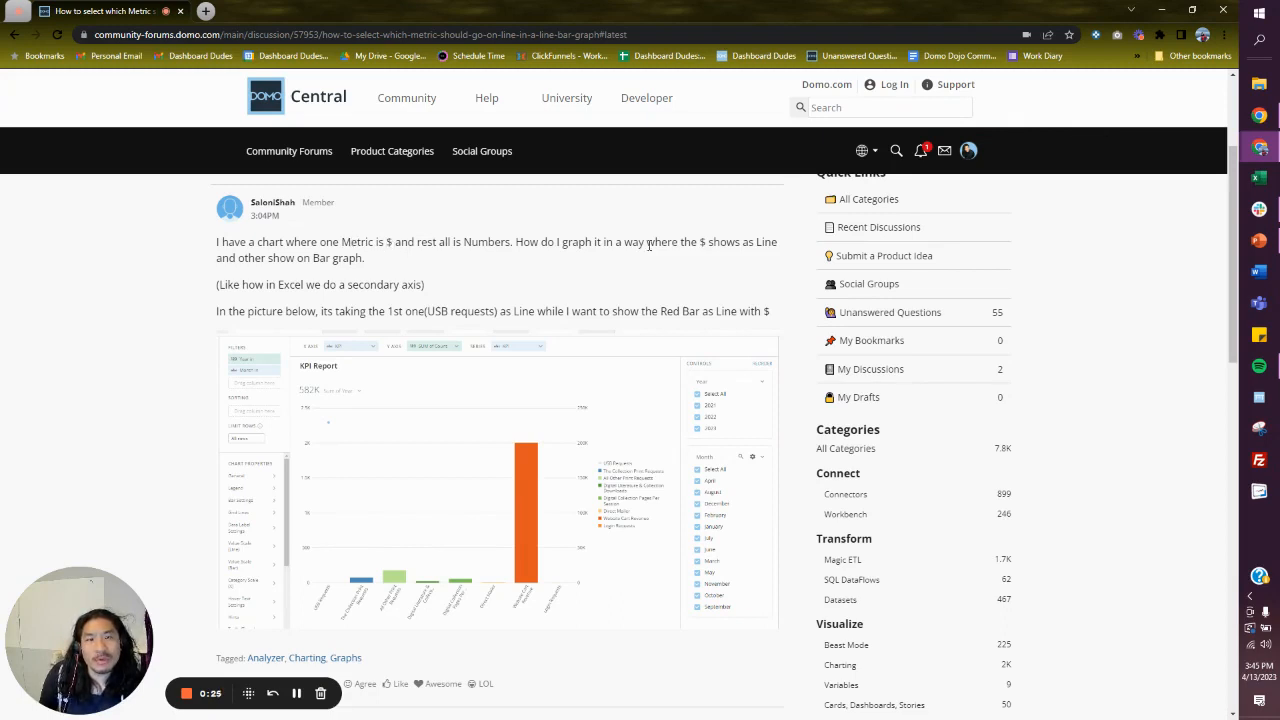
mouse_move(700, 238)
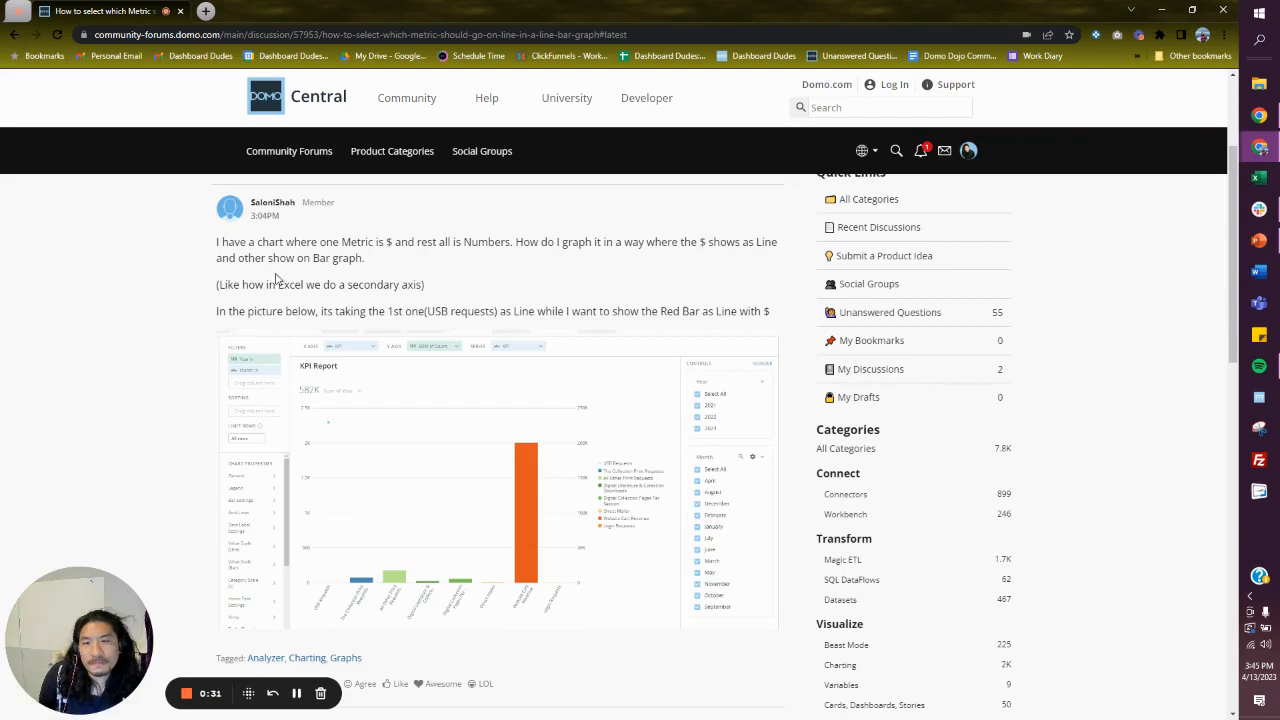
mouse_move(252, 326)
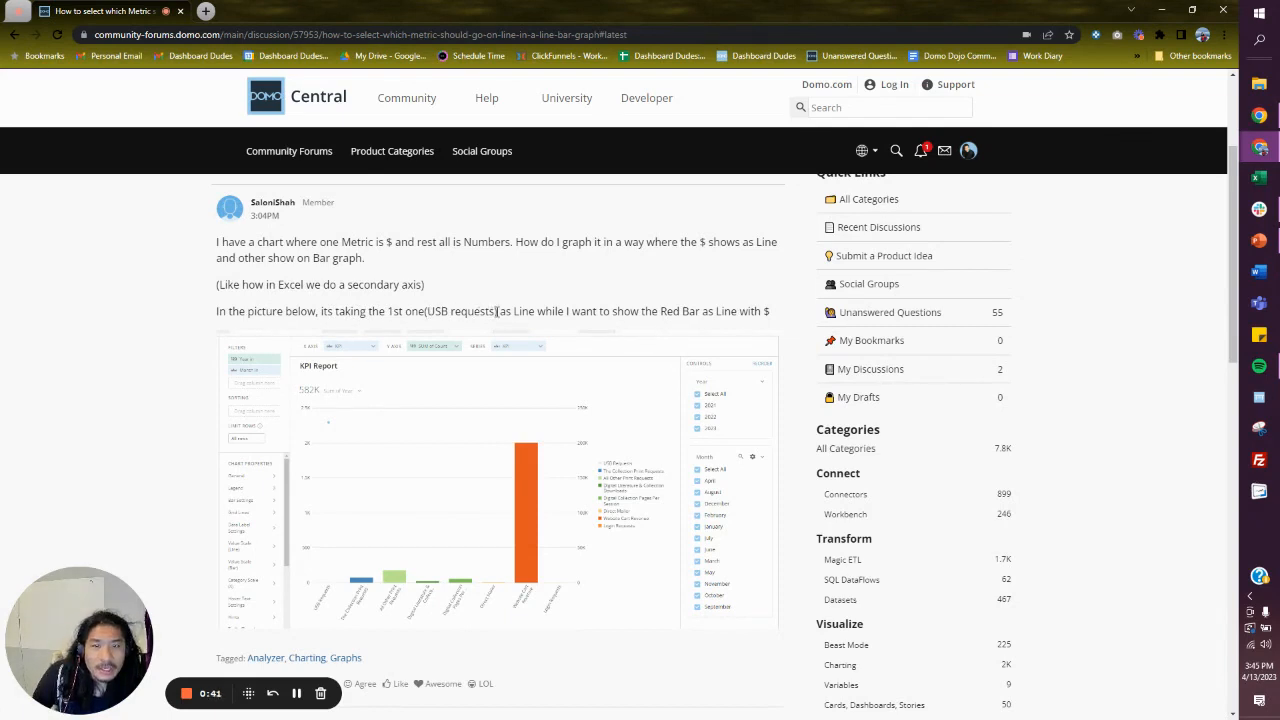
mouse_move(616, 472)
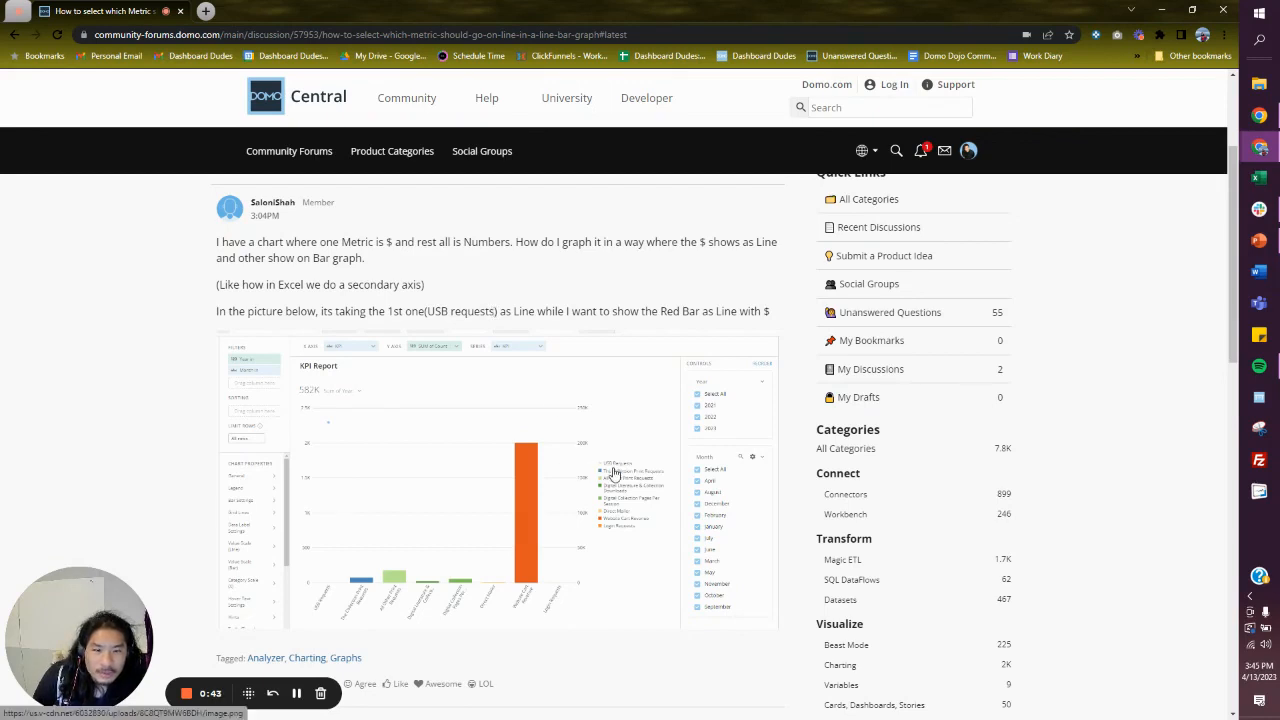
mouse_move(520, 356)
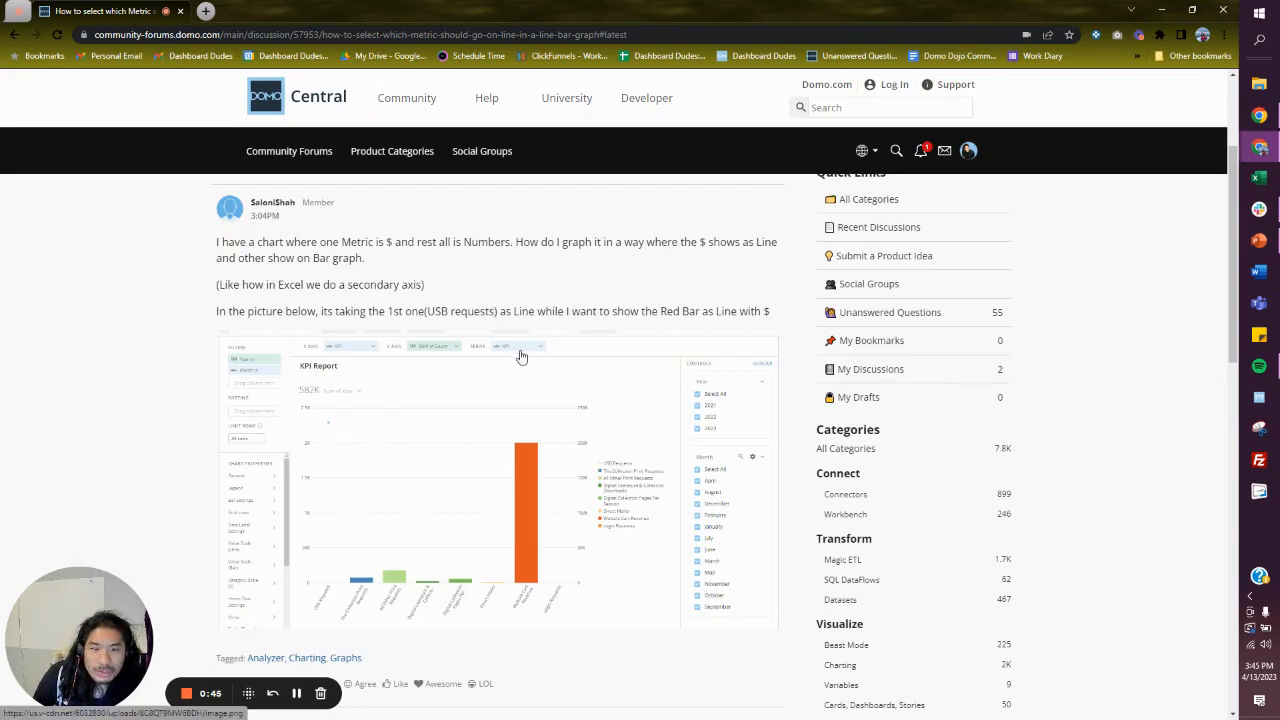
mouse_move(676, 324)
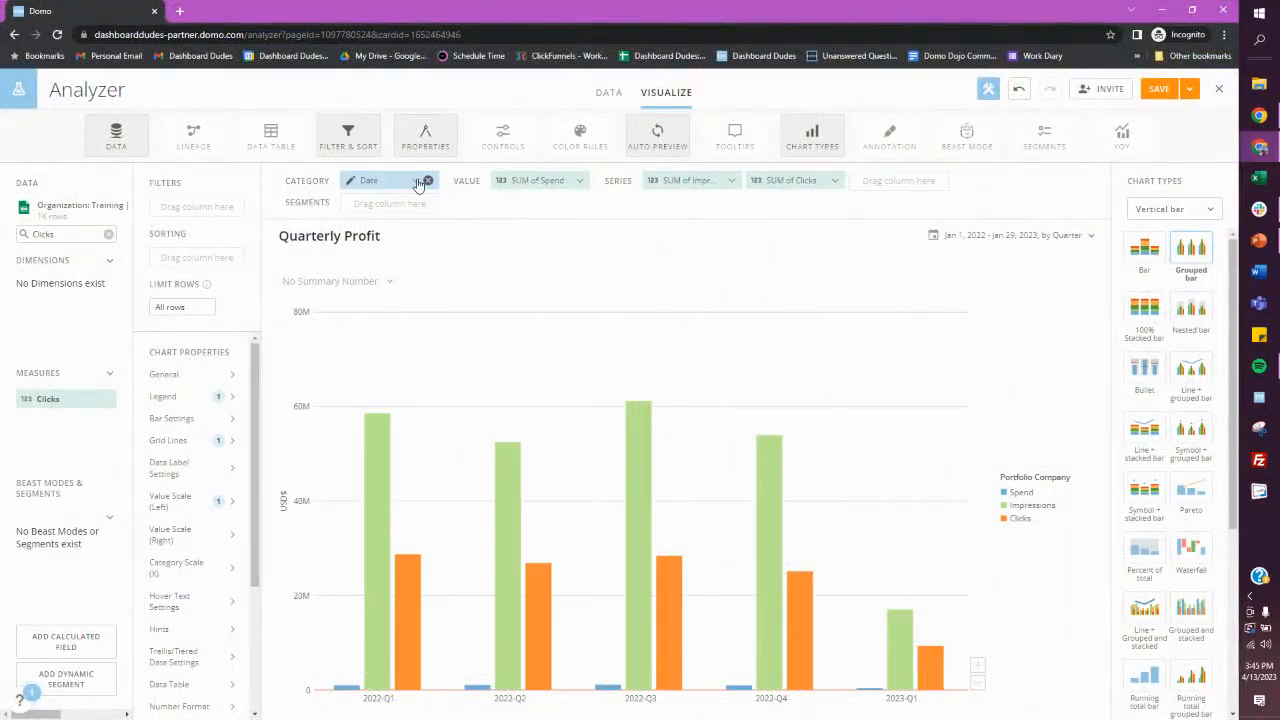
- Search the dataset fields for 'c' to locate the Portfolio Company column for the category
left_click(108, 234)
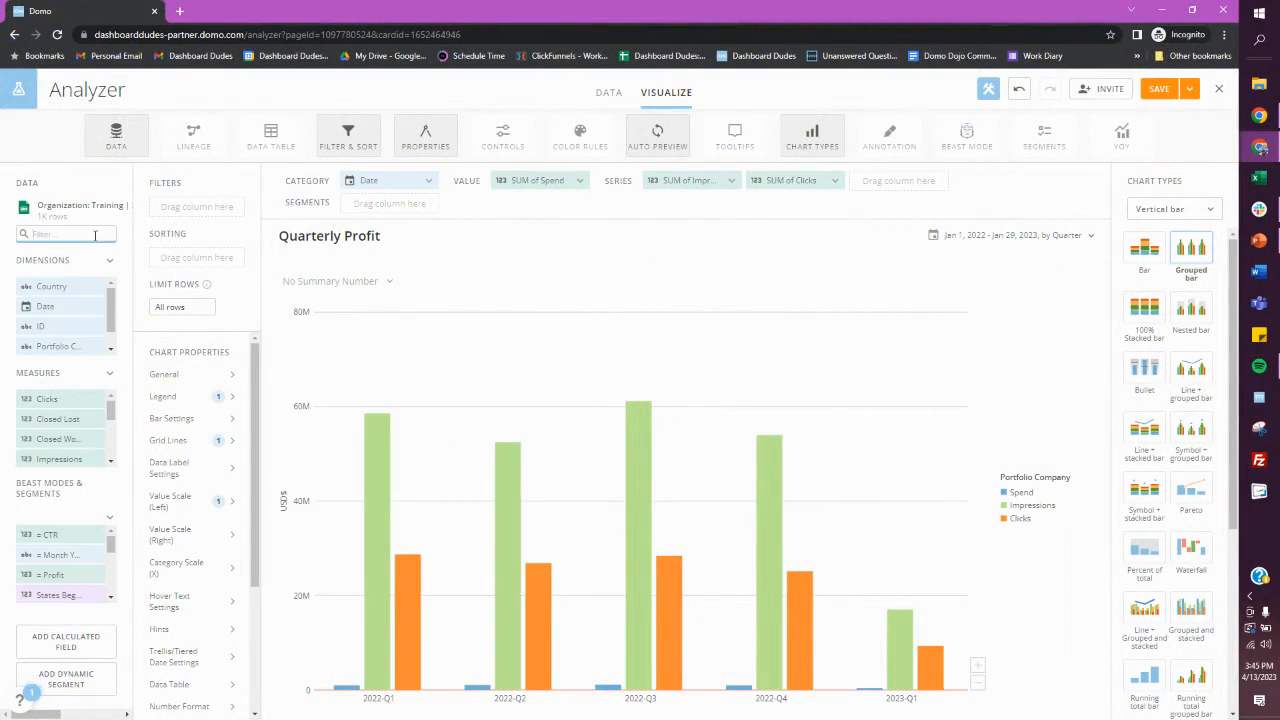
type("c")
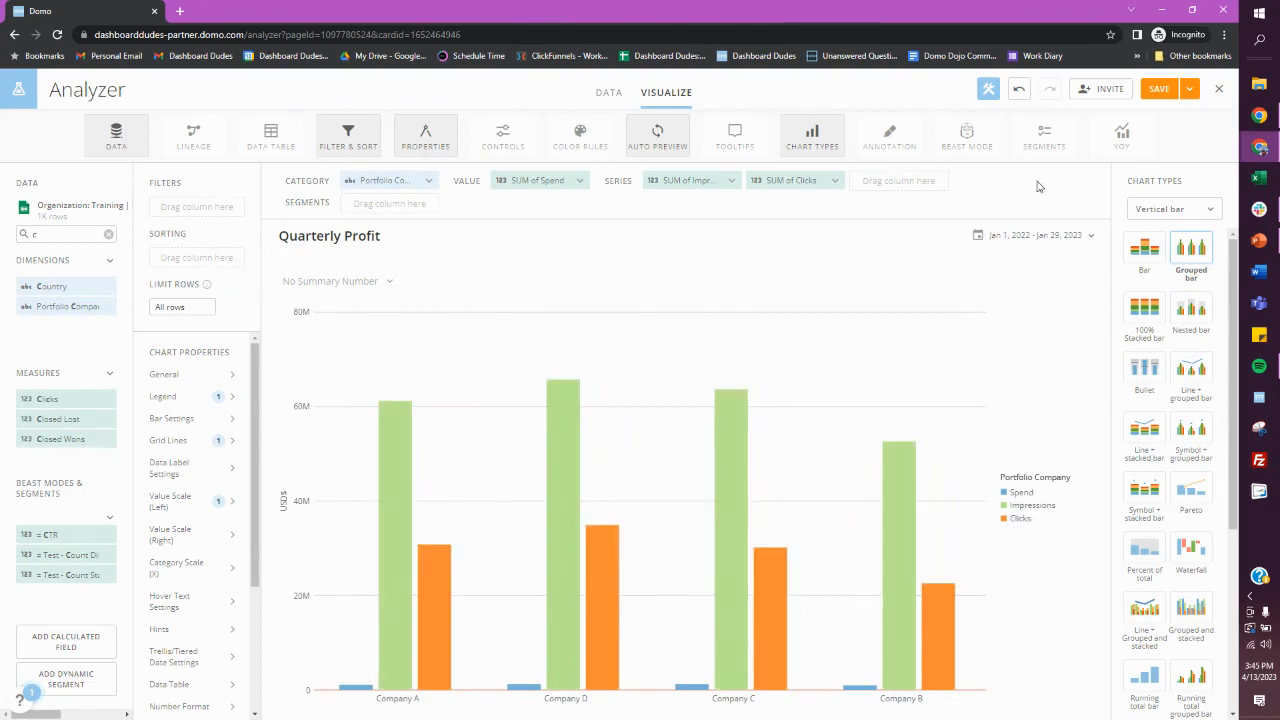
mouse_move(416, 192)
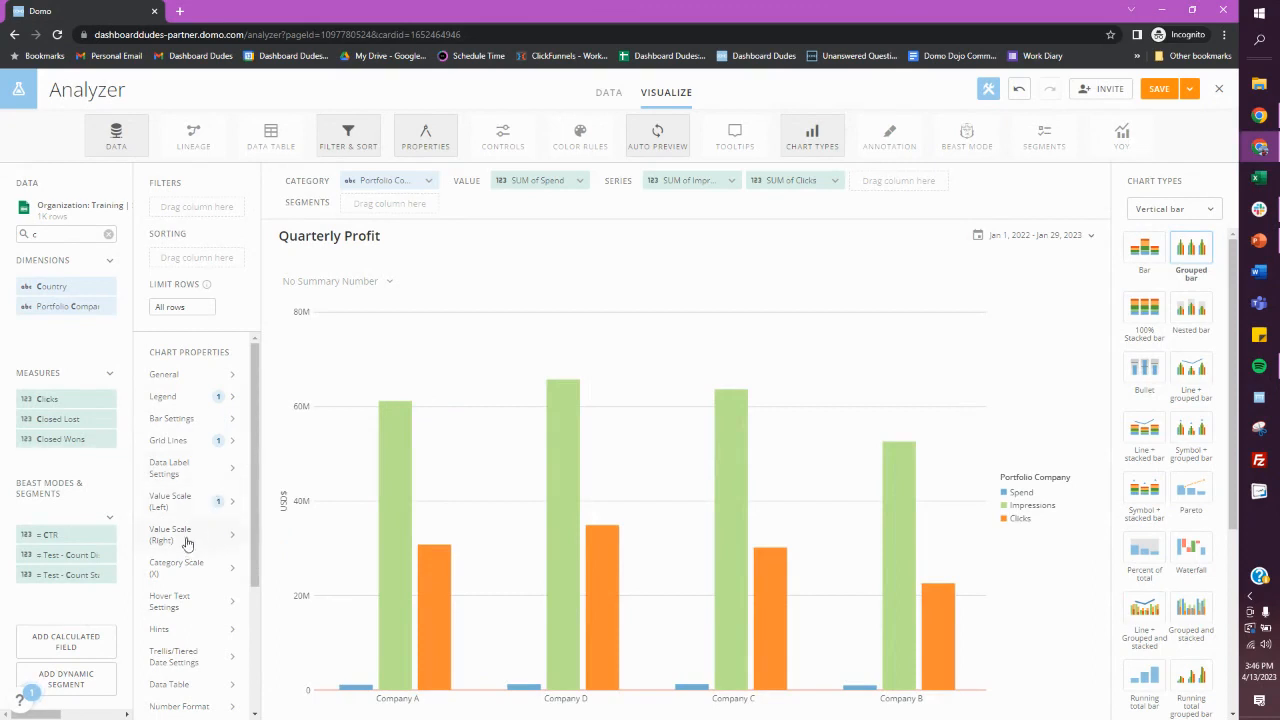
- Enable the right value scale in Chart Properties and display Spend as dollars
left_click(170, 534)
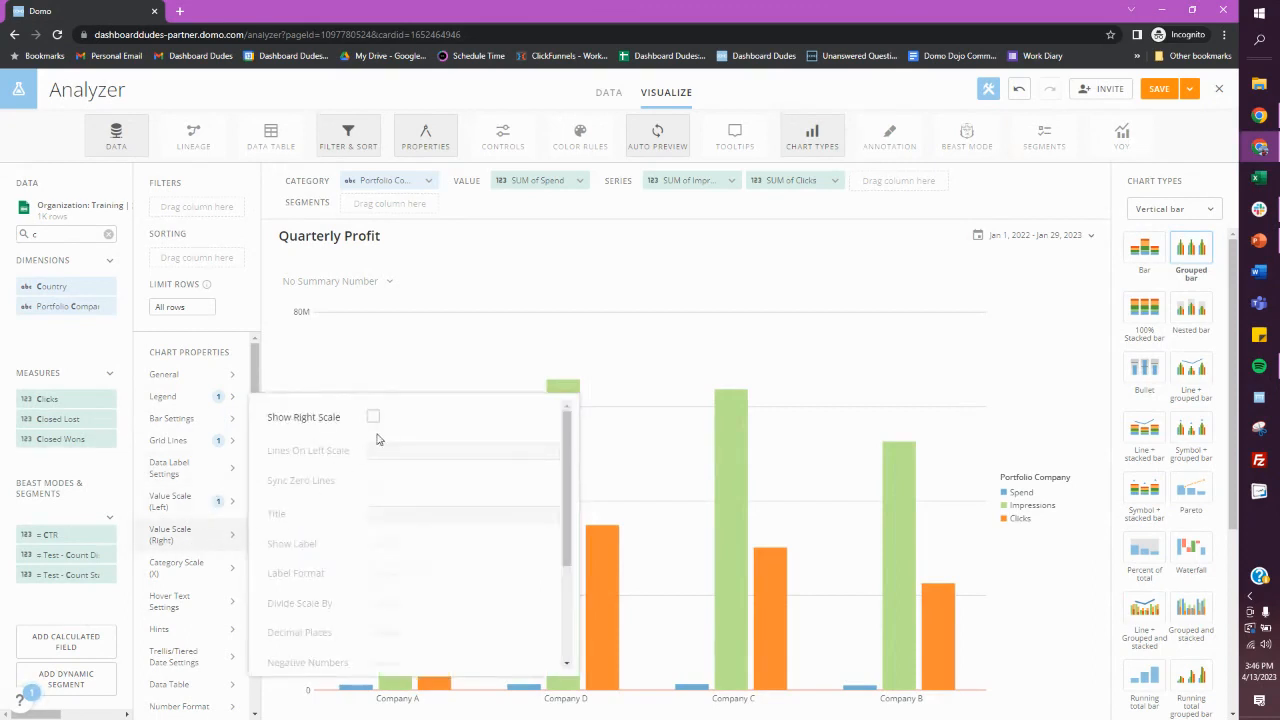
left_click(372, 416)
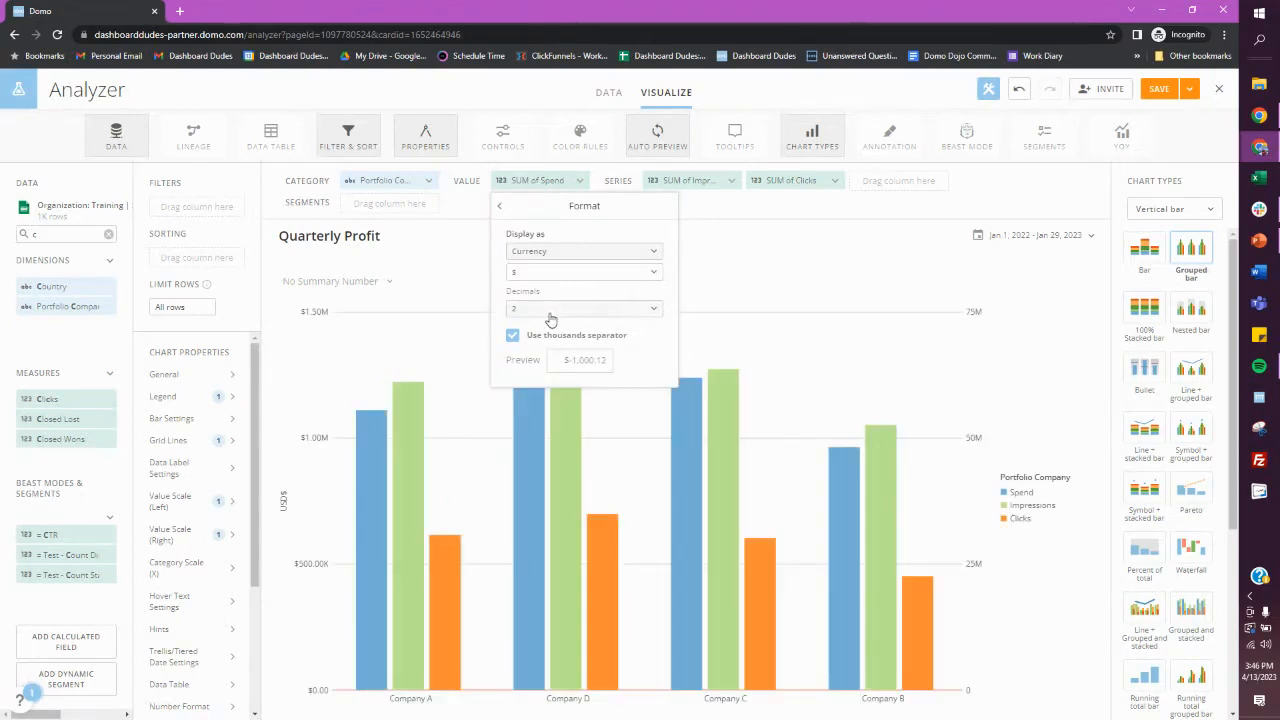
left_click(584, 308)
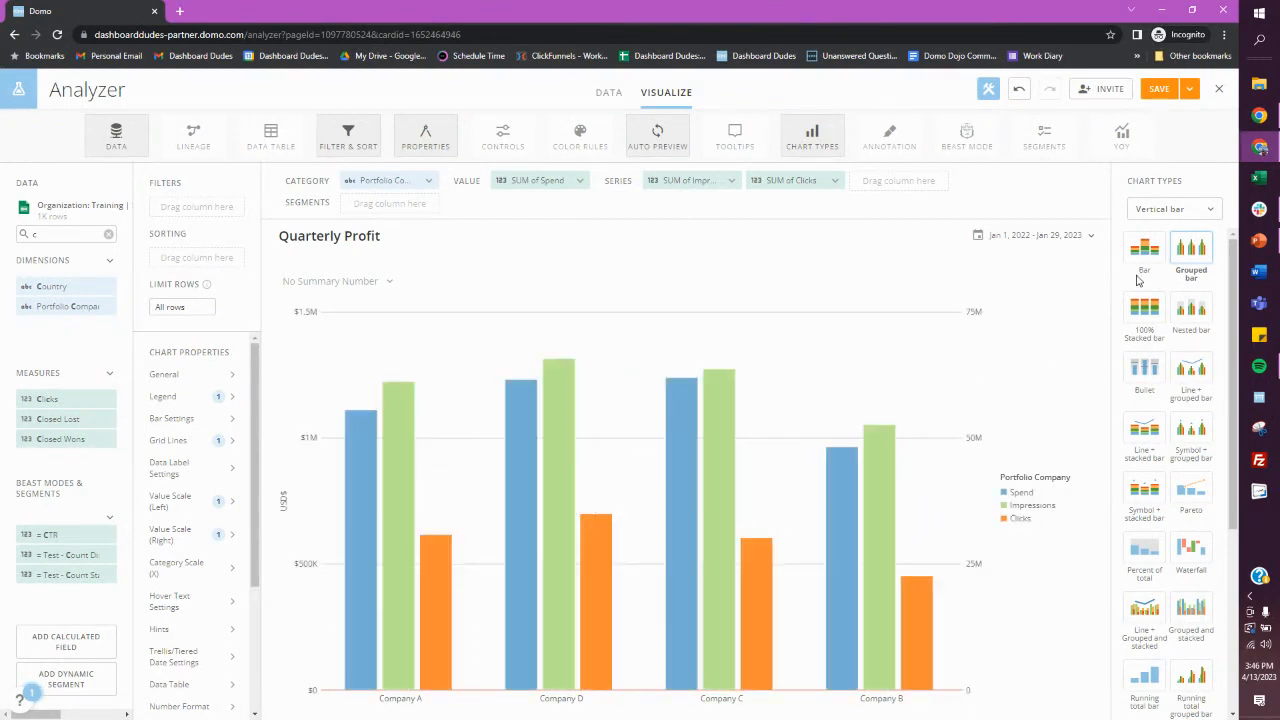
mouse_move(1144, 430)
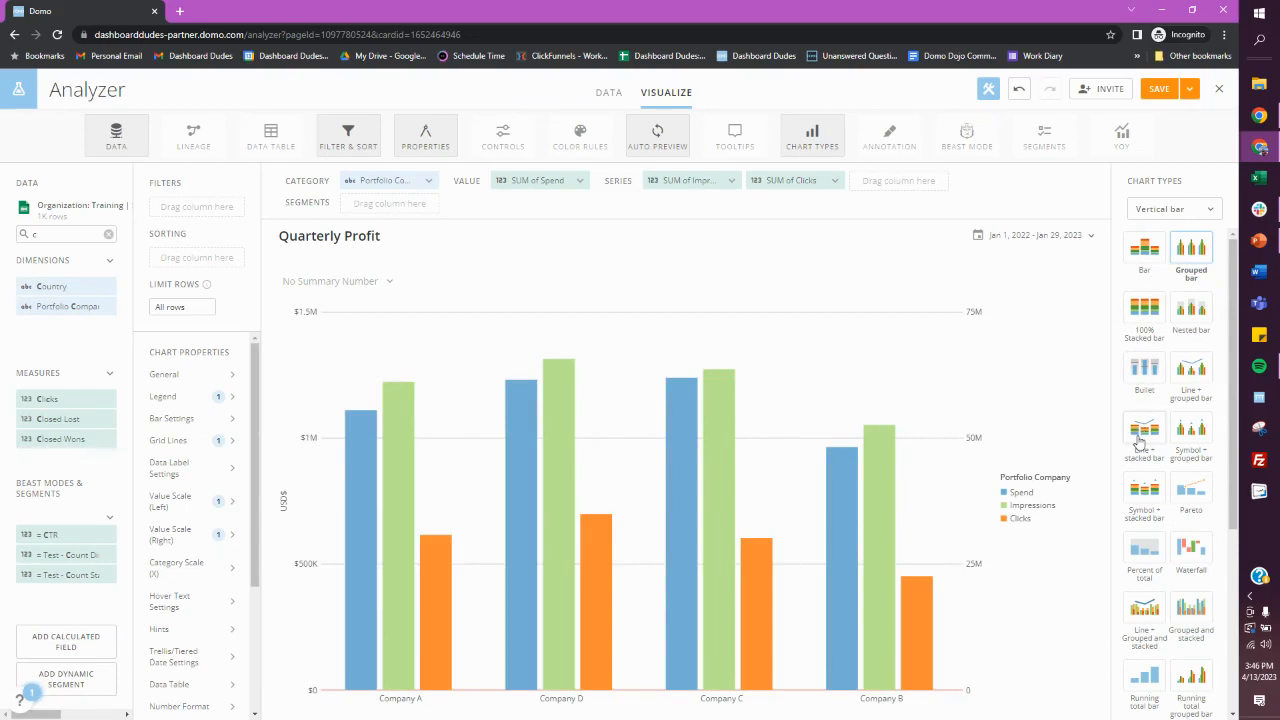
- Change the chart type to Line + grouped bar so Spend draws as the line
left_click(1144, 432)
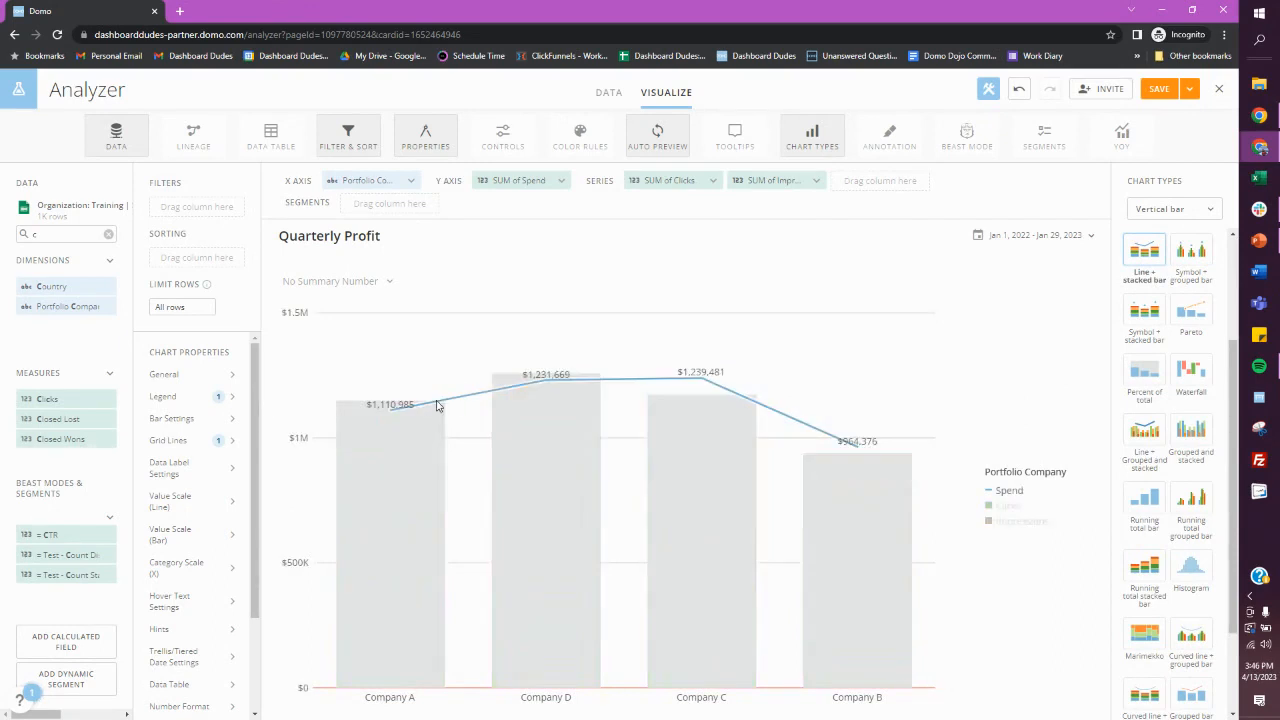
mouse_move(600, 384)
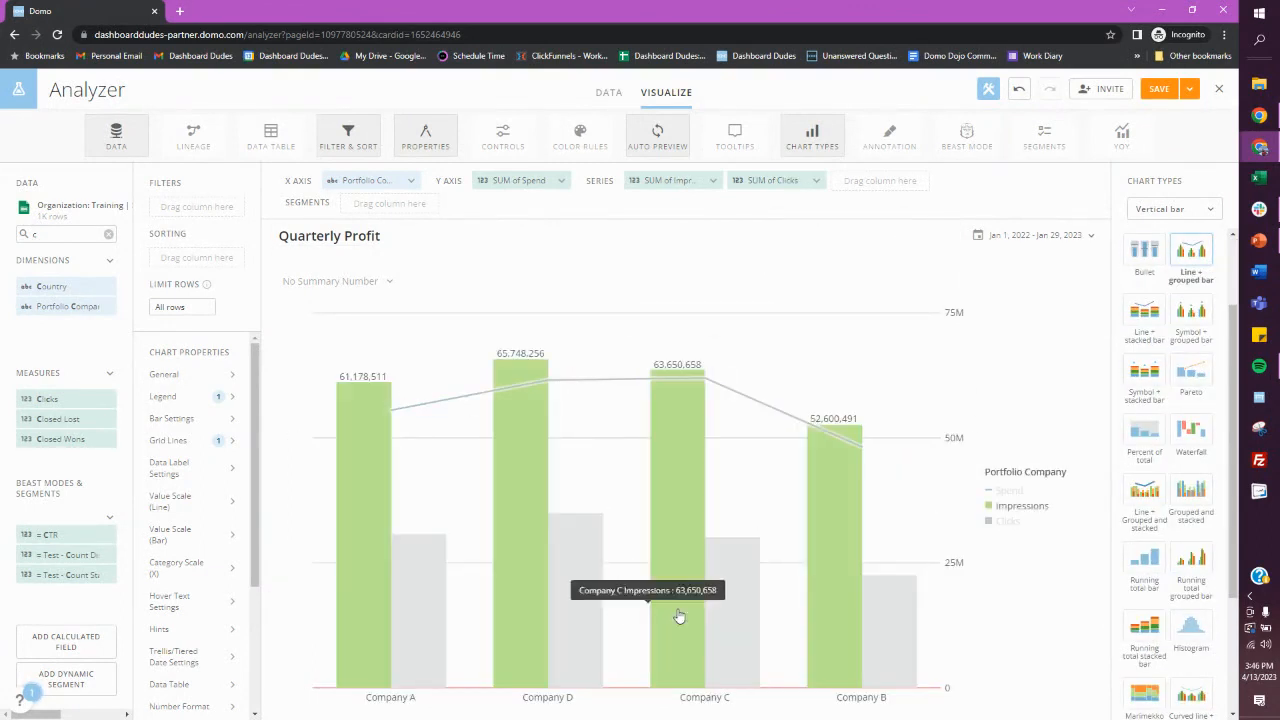
mouse_move(692, 486)
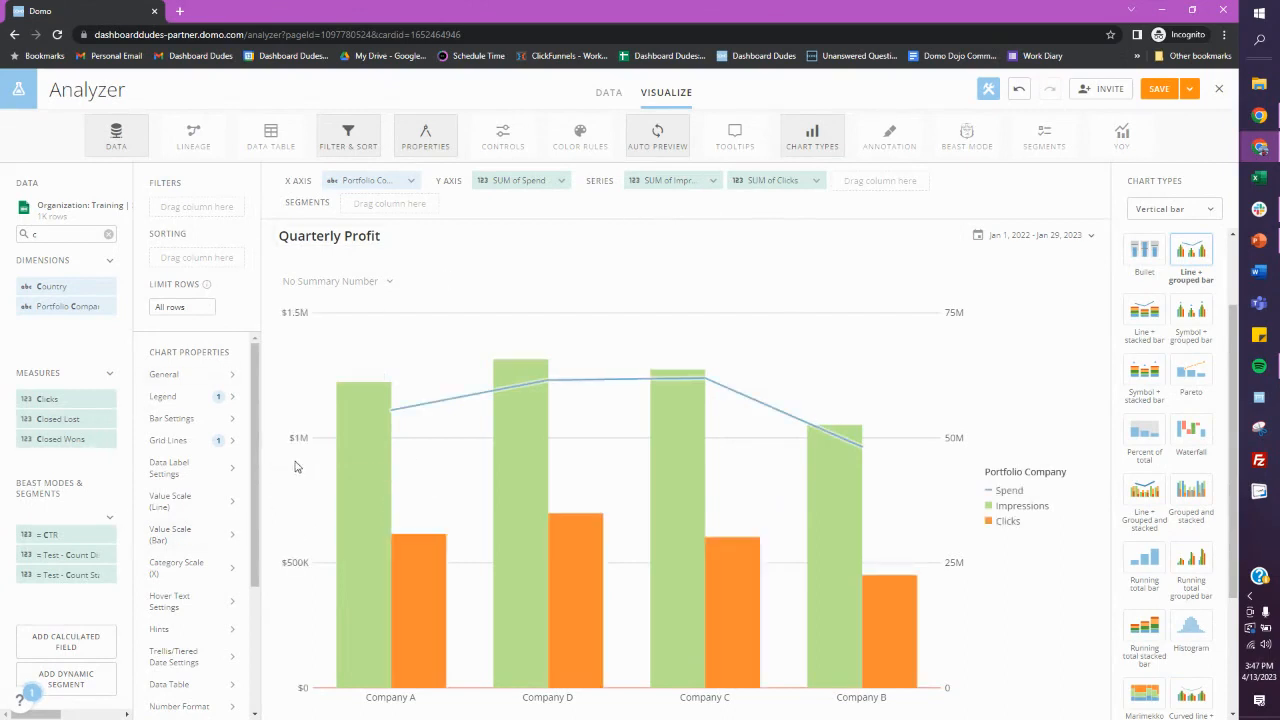
mouse_move(528, 308)
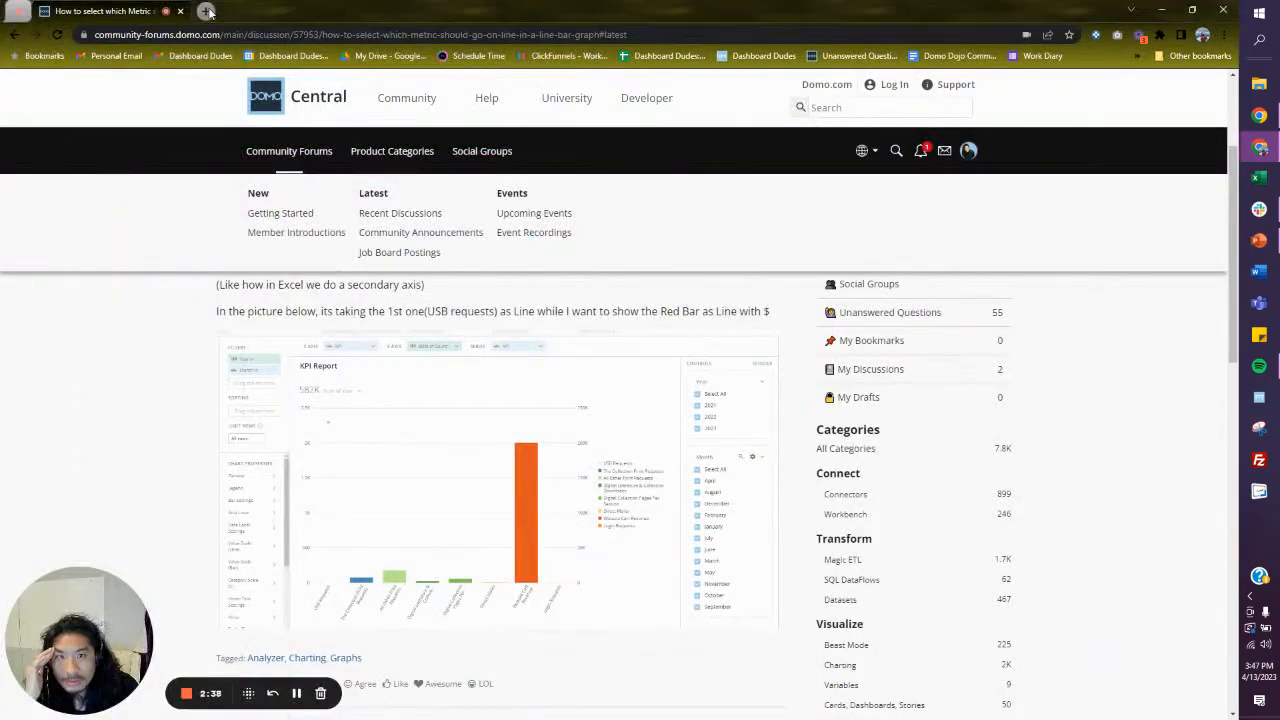
- Go to dashboarddudes.com, dismiss the Domopalooza popup and navigate to Advice > Pantry
left_click(208, 12)
type("dashboarddudes.com")
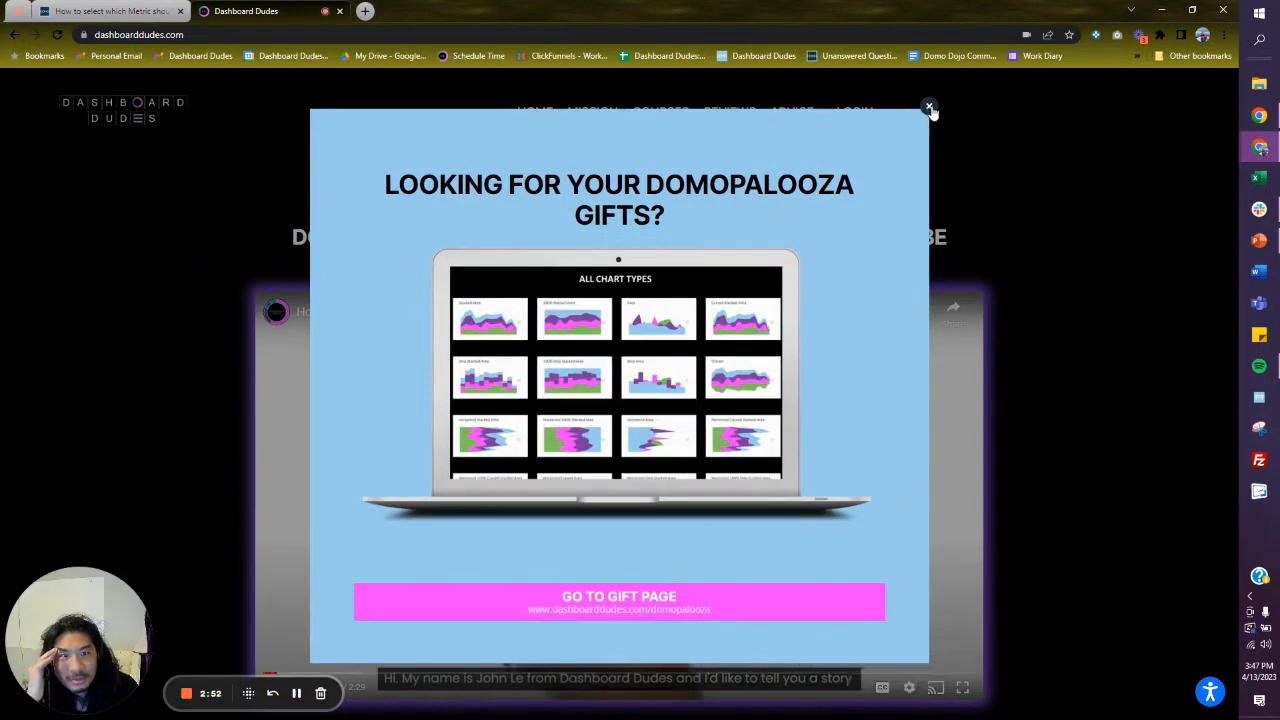
left_click(928, 106)
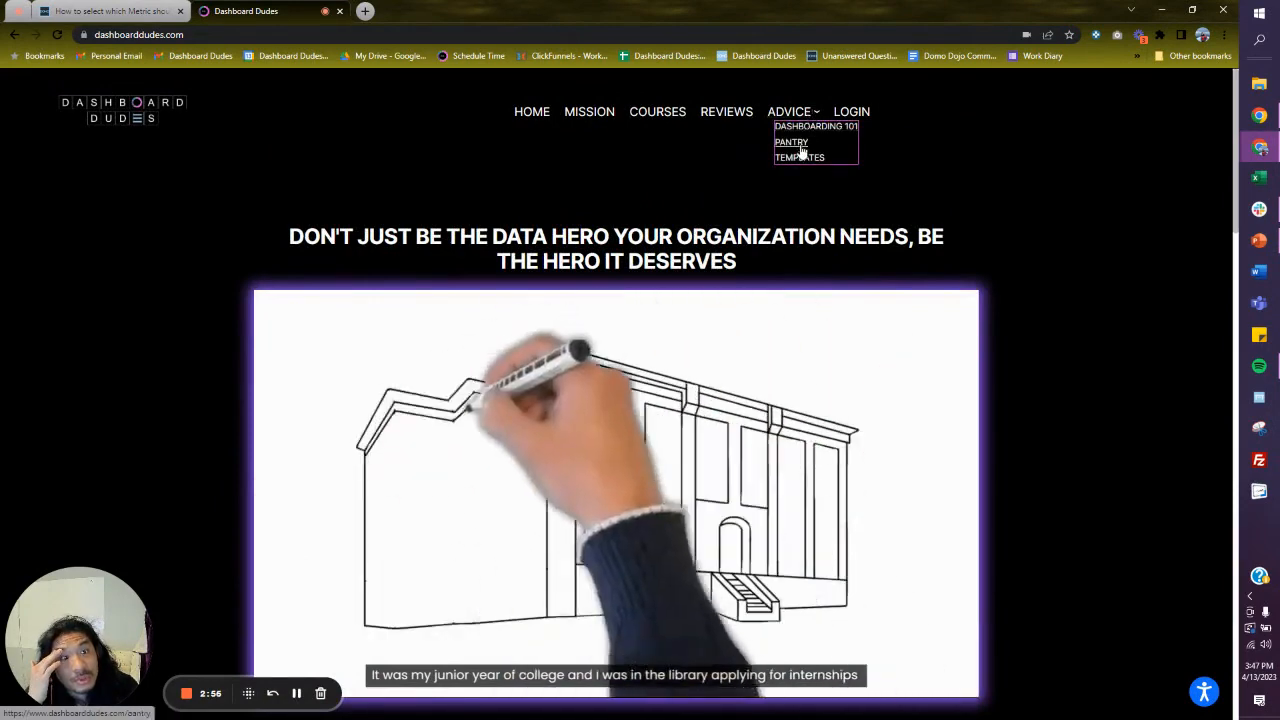
left_click(792, 142)
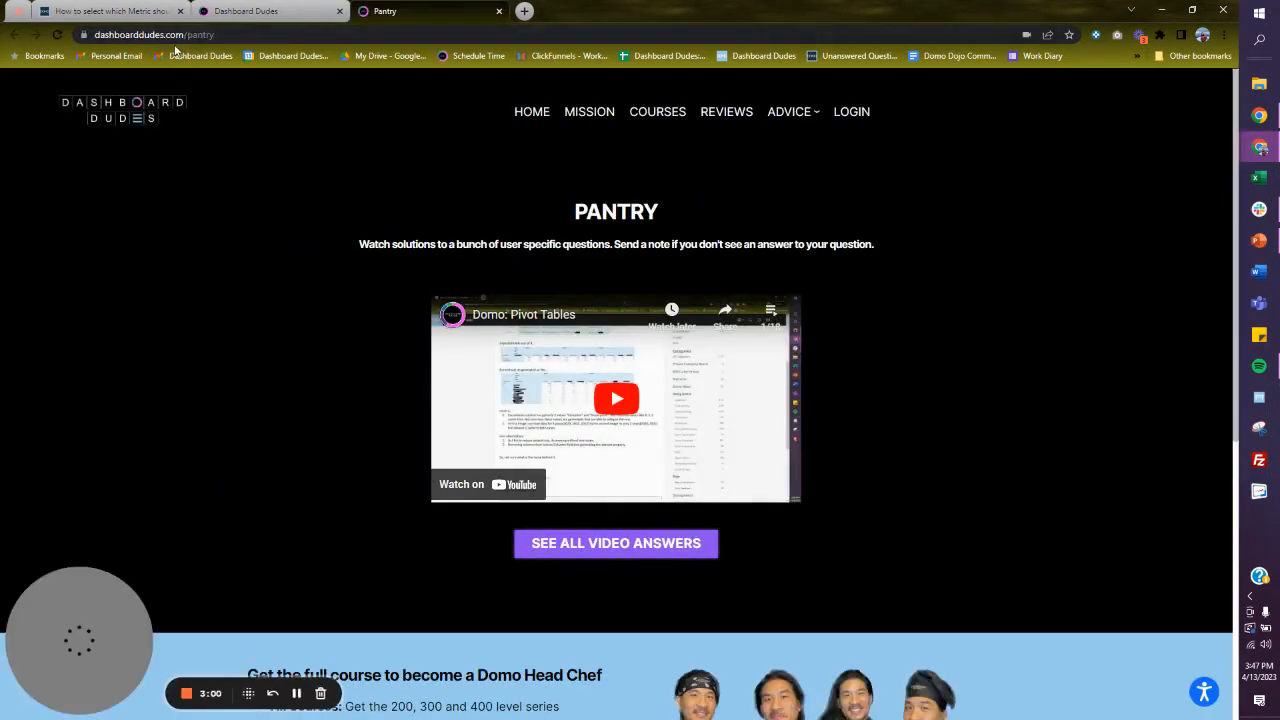
left_click(180, 34)
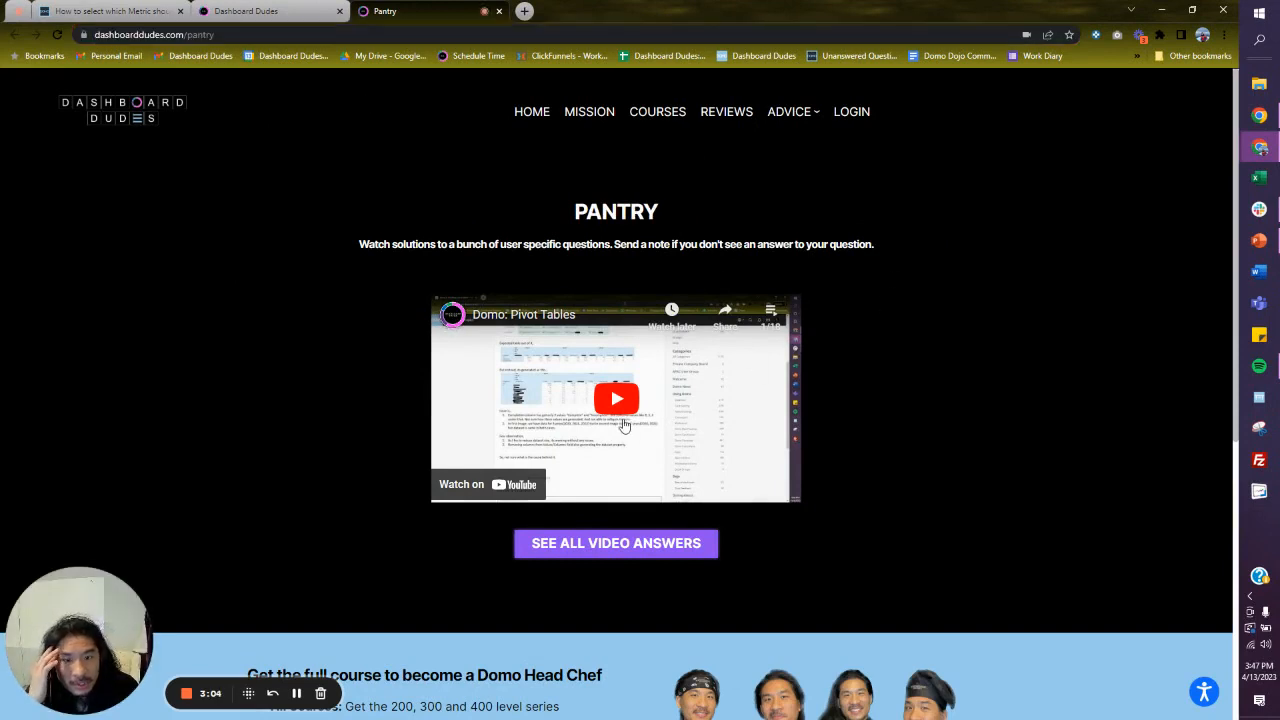
mouse_move(772, 312)
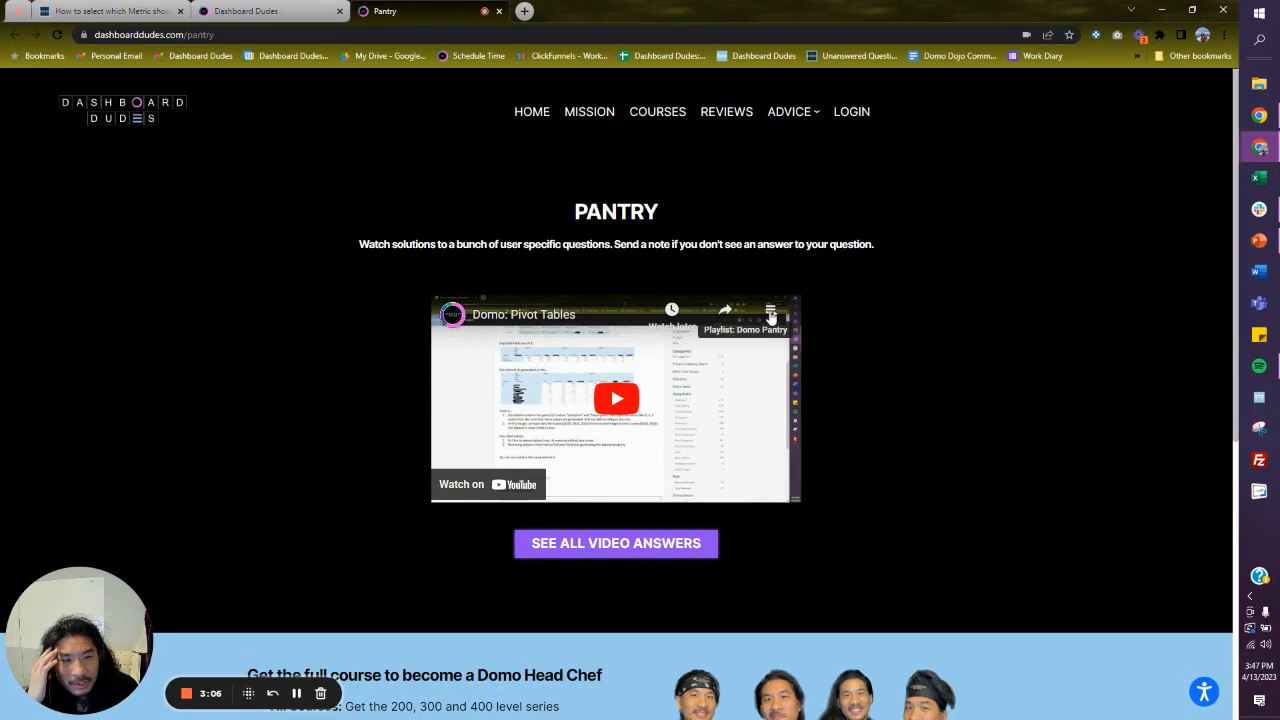
- Show the embedded Domo Pantry video playlist and scroll through the page's videos and course offer
left_click(772, 316)
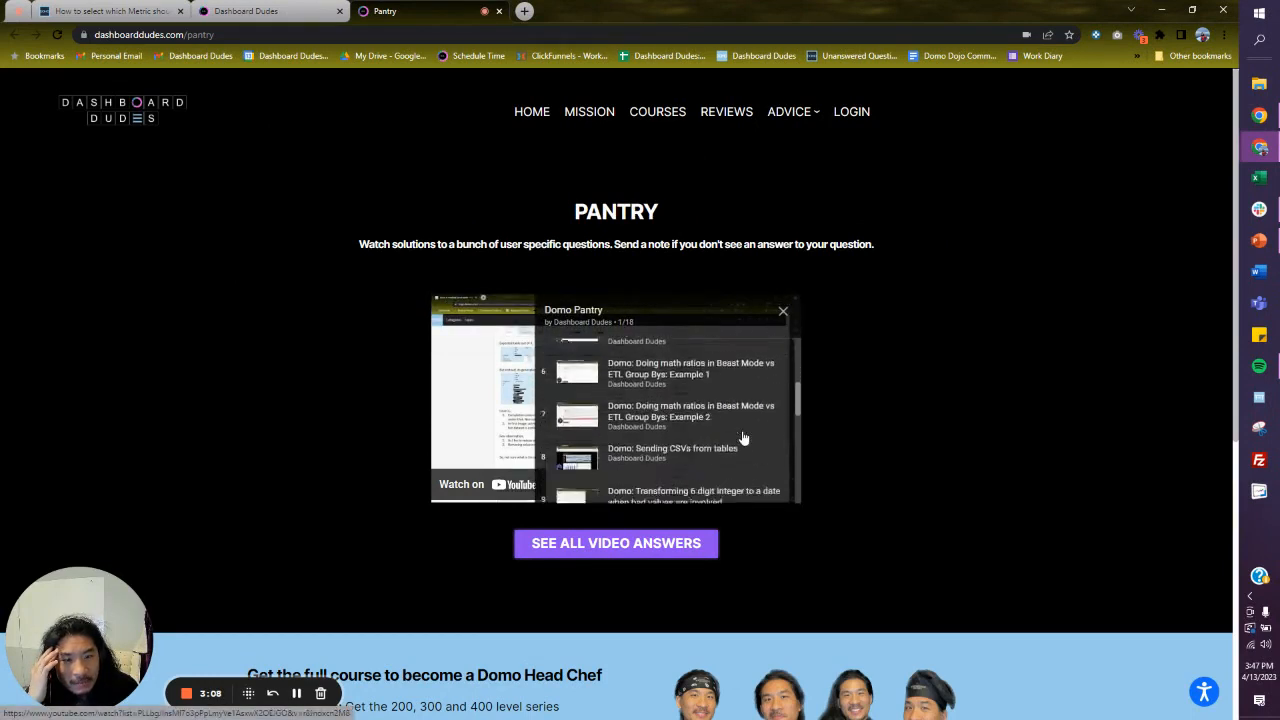
scroll("down", 3)
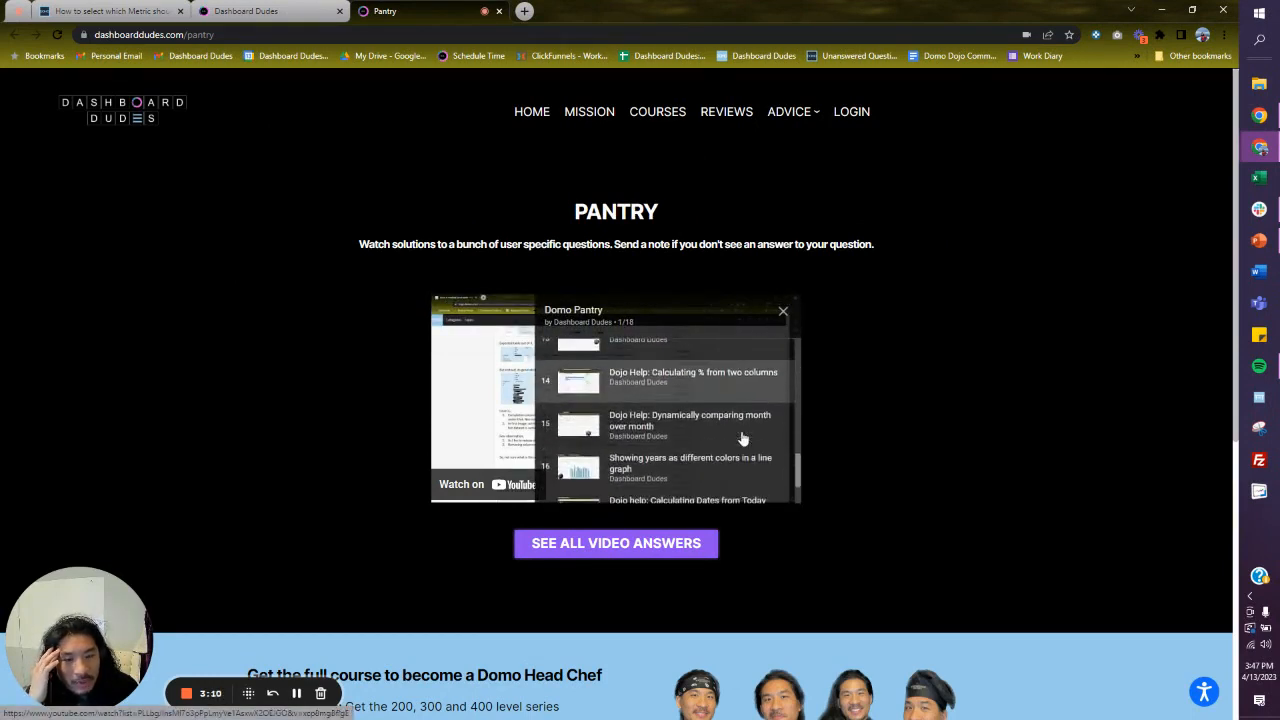
scroll("up", 3)
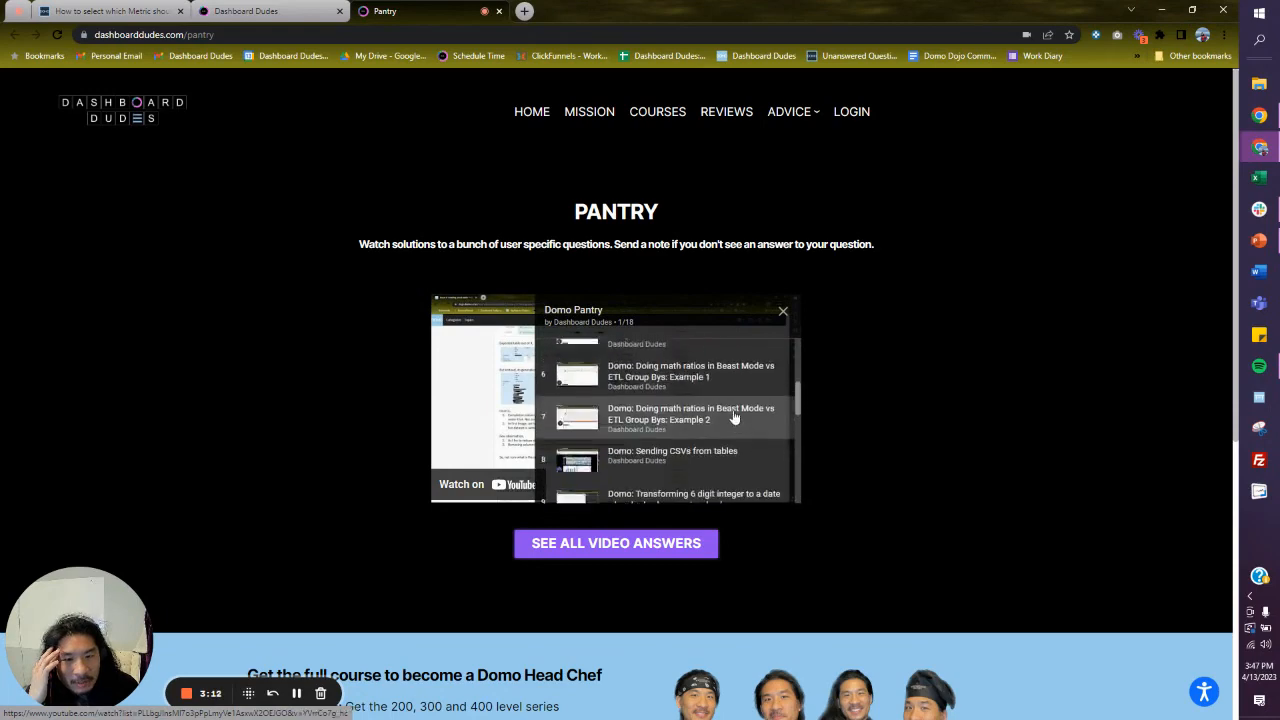
scroll("down", 3)
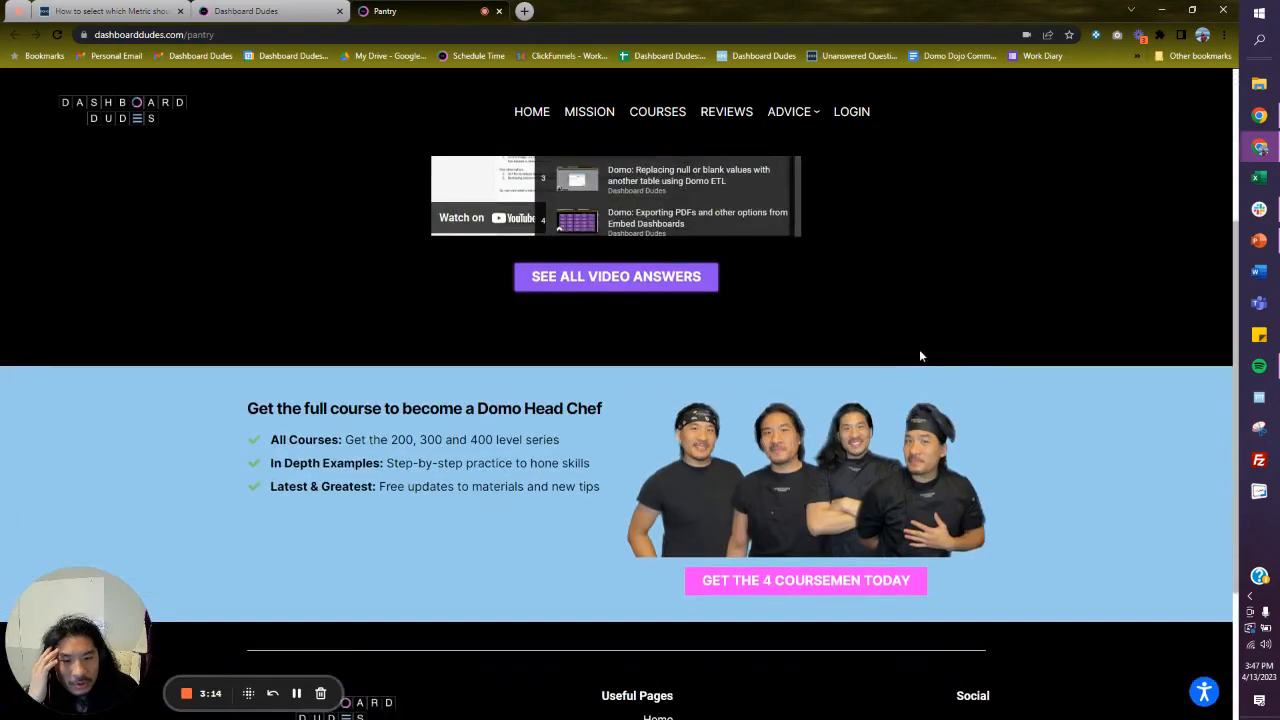
scroll("down", 3)
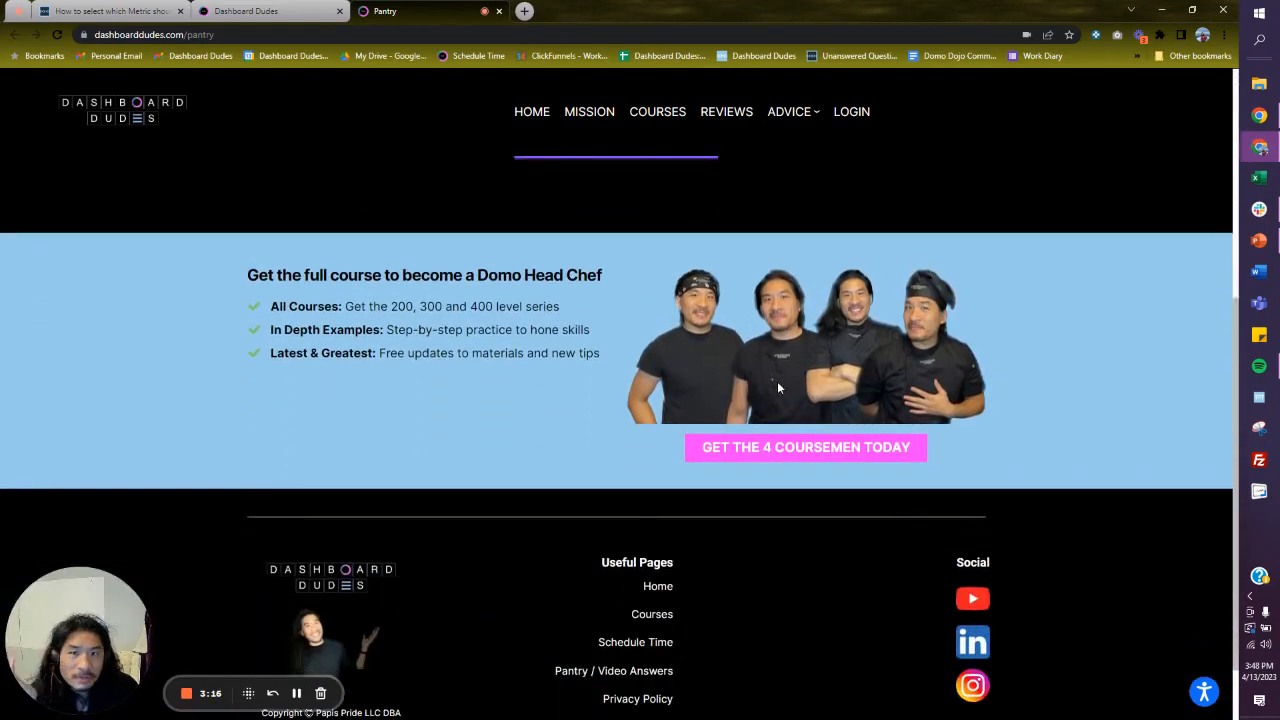
scroll("down", 3)
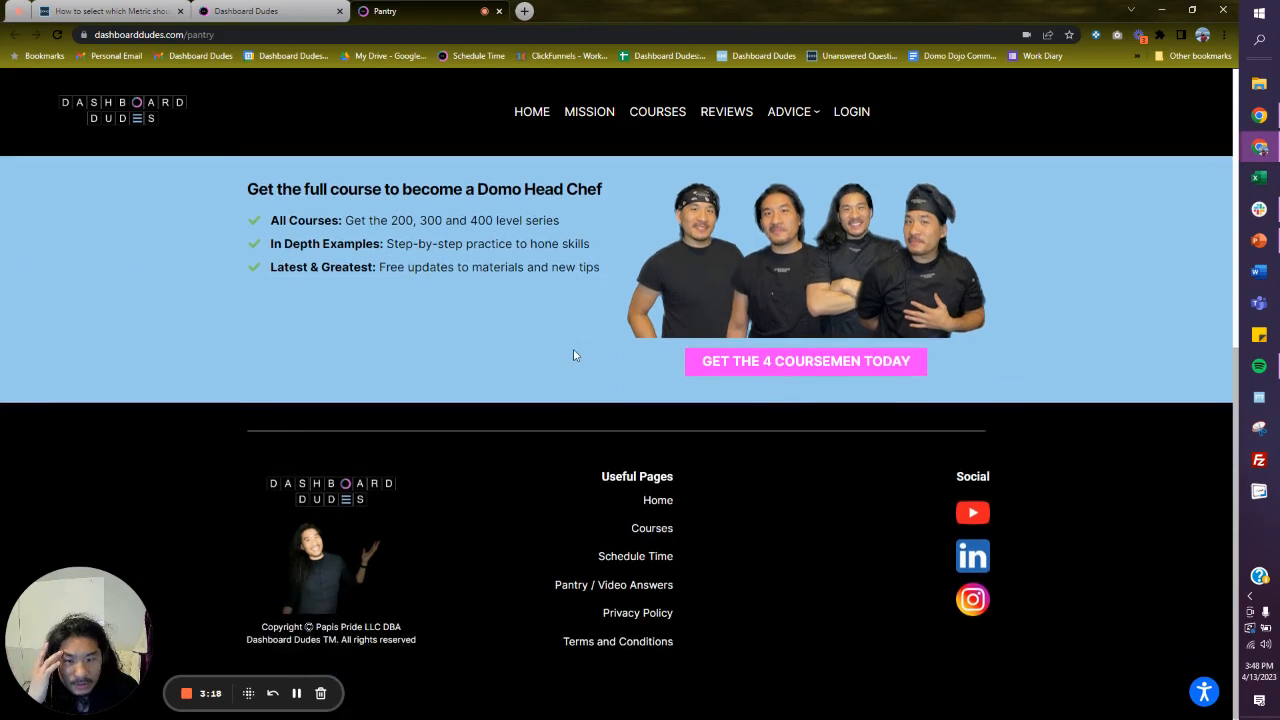
scroll("up", 3)
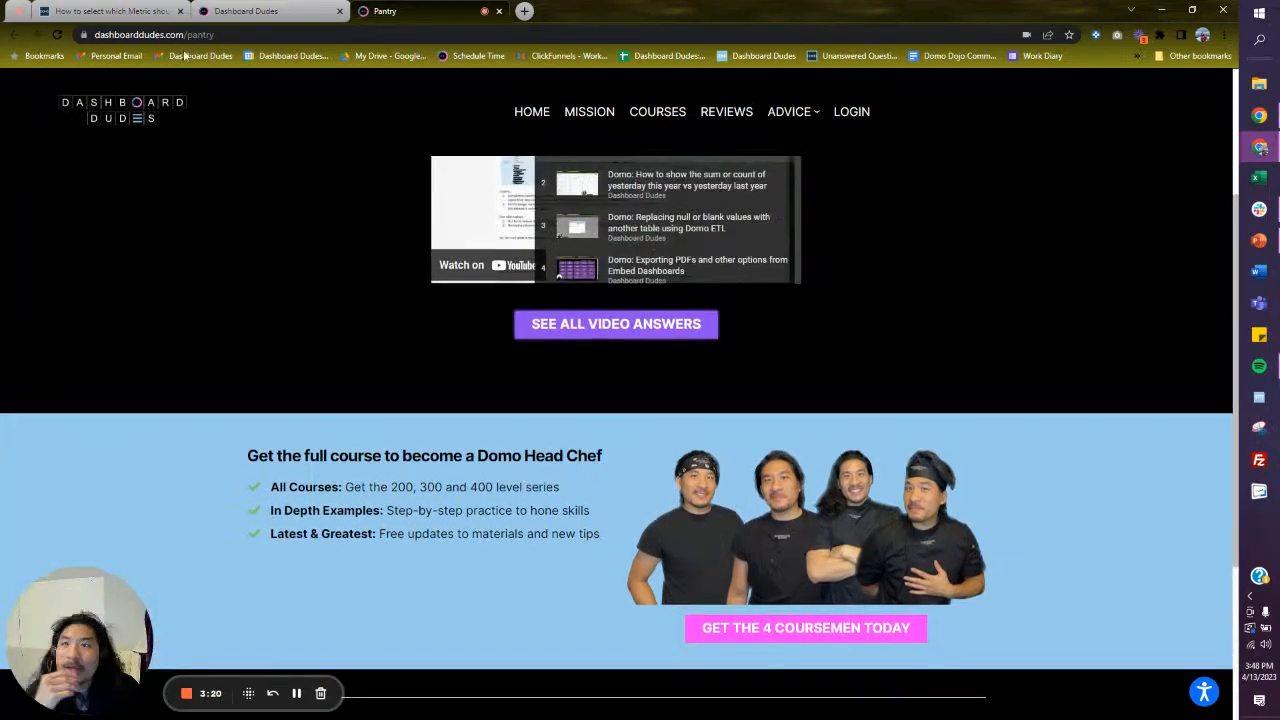